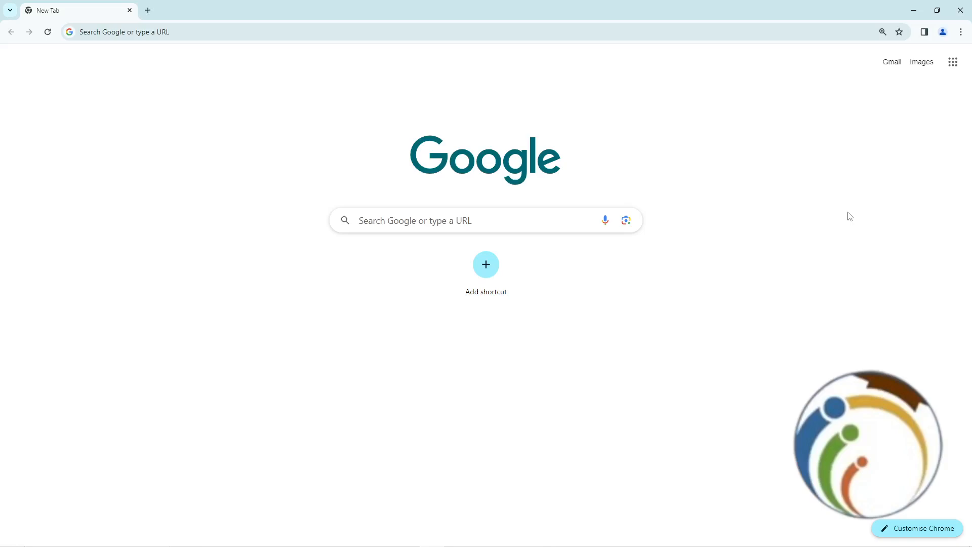
mouse_move(955, 61)
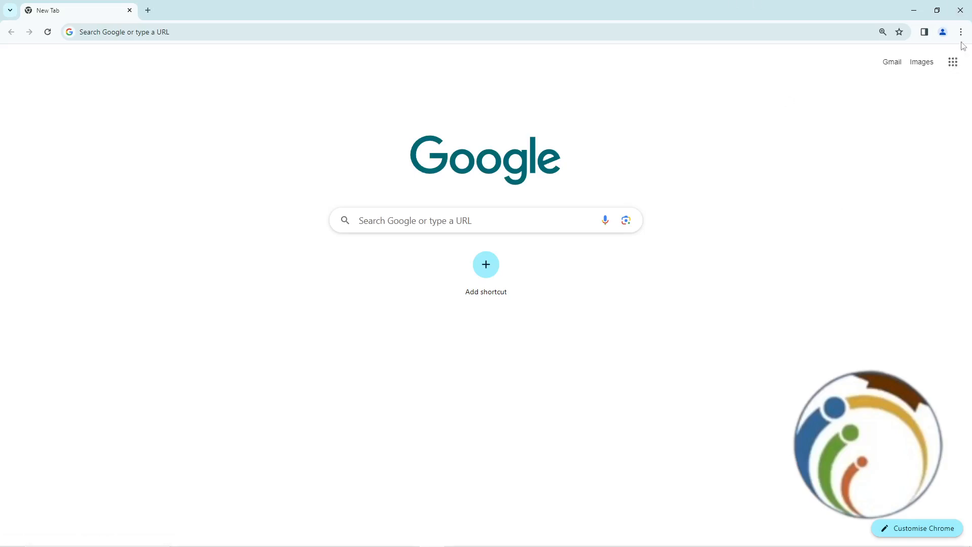
Open Chrome Settings from the three-dot menu on the new tab page
click(961, 32)
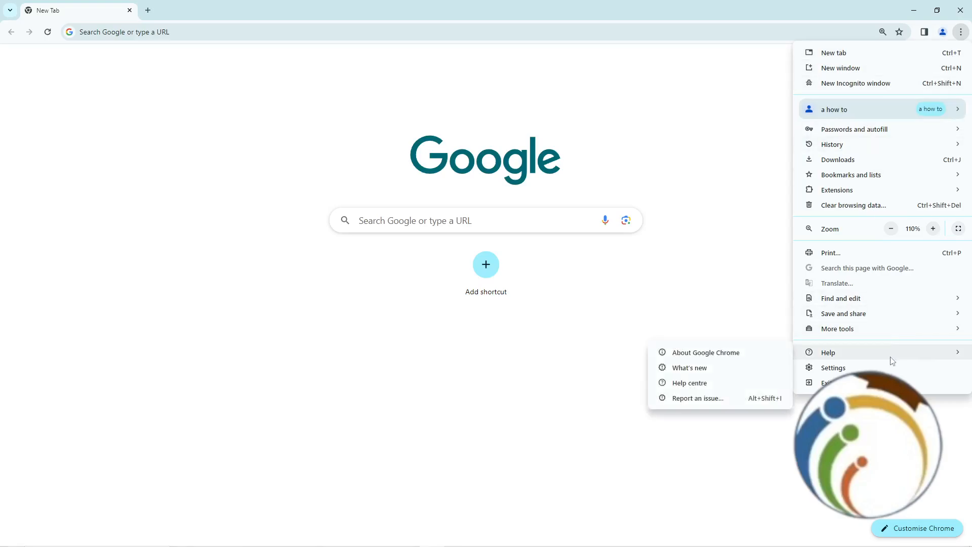
click(833, 367)
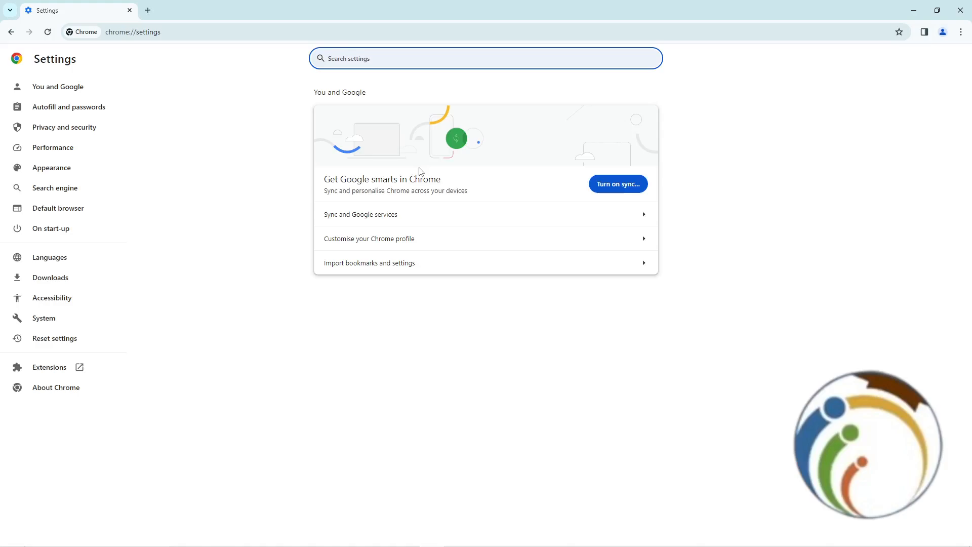
mouse_move(49, 107)
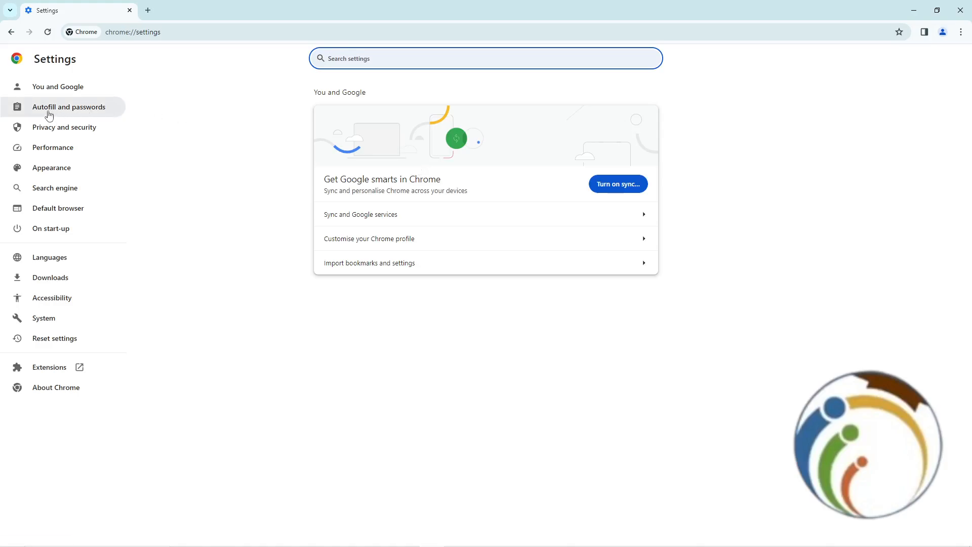
mouse_move(64, 127)
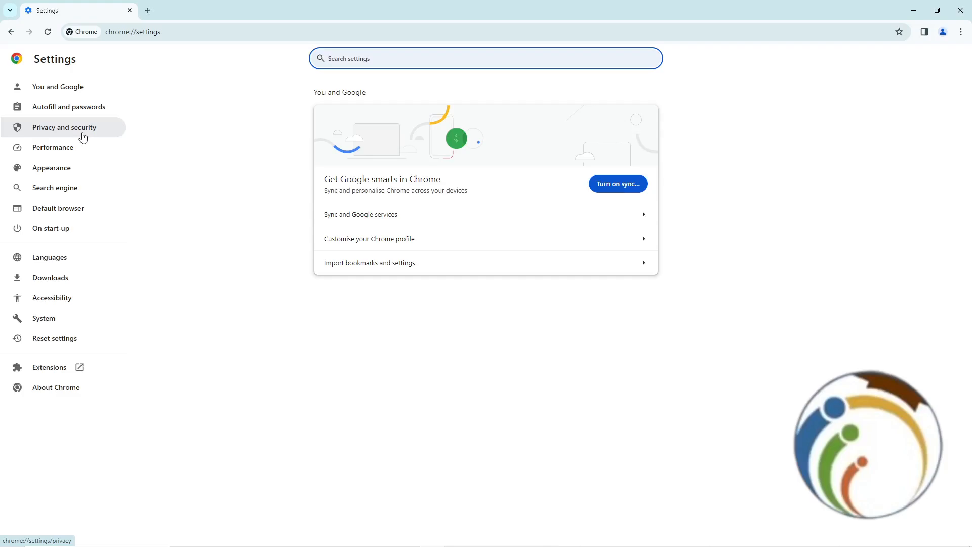
Go to Privacy and security and view the Site settings permissions list
click(63, 127)
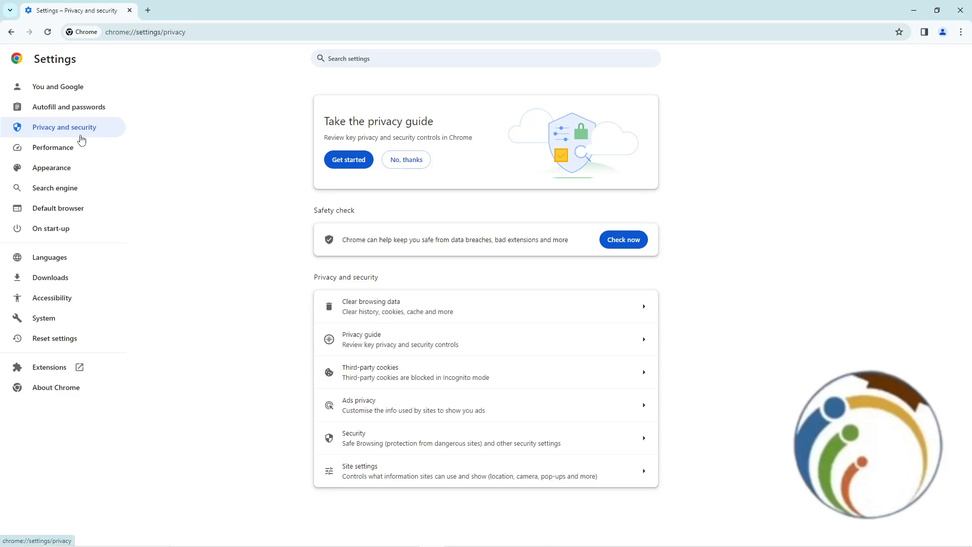
mouse_move(420, 470)
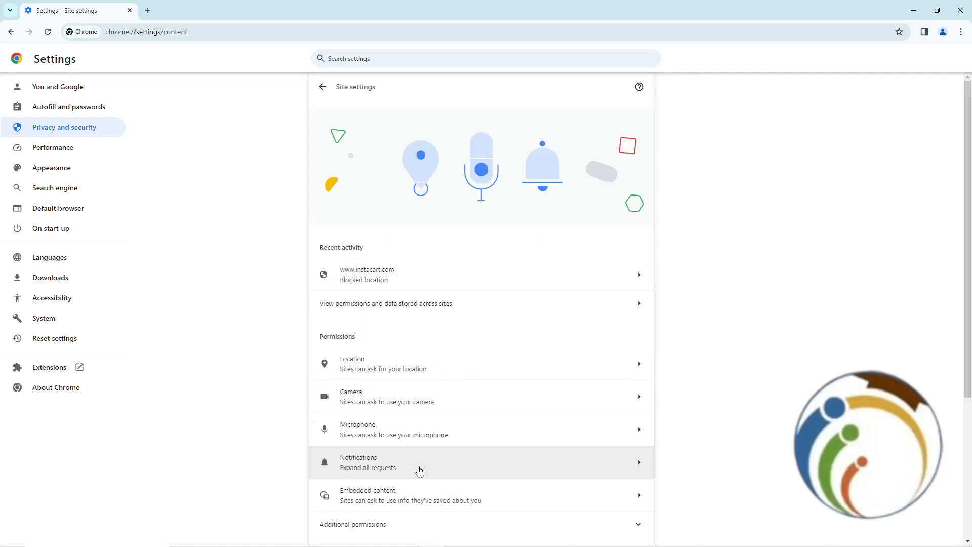
scroll(down, 3)
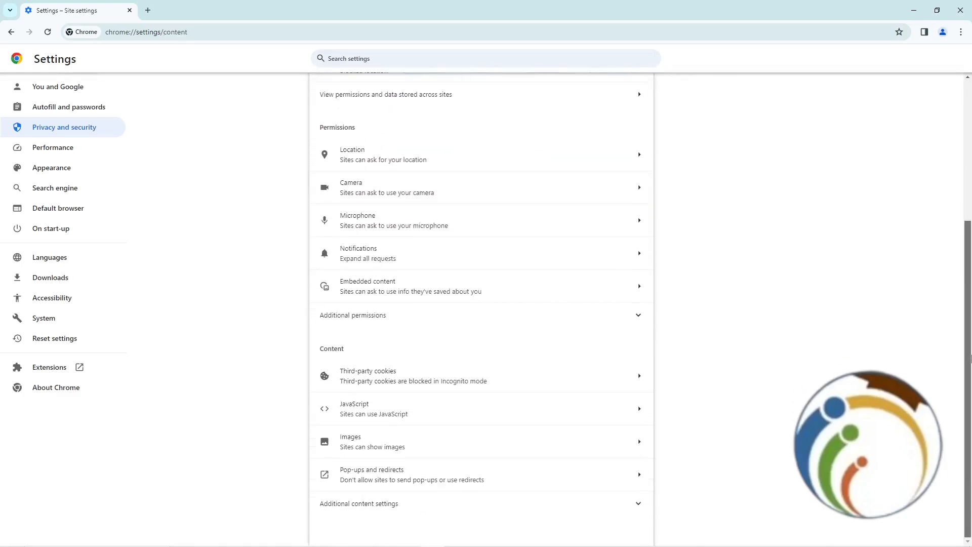
scroll(up, 3)
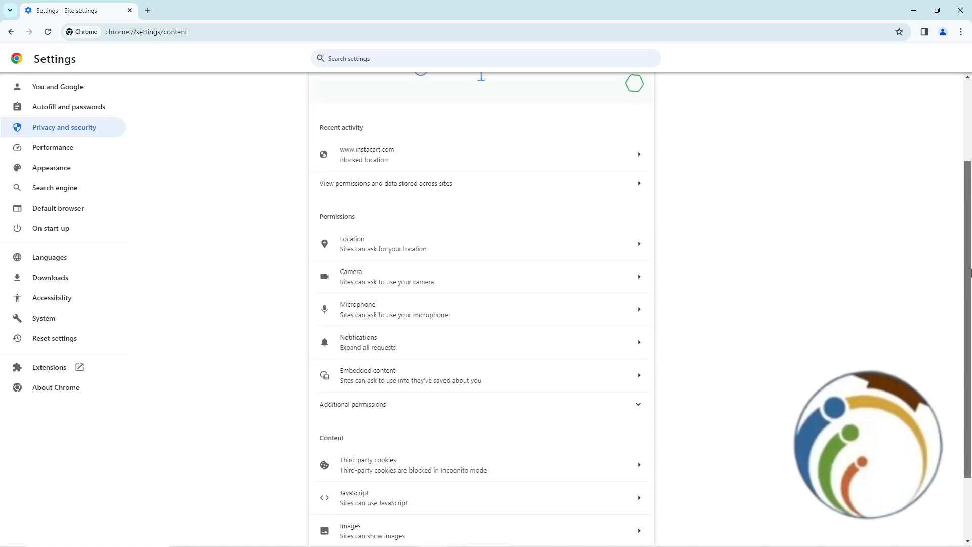
scroll(down, 3)
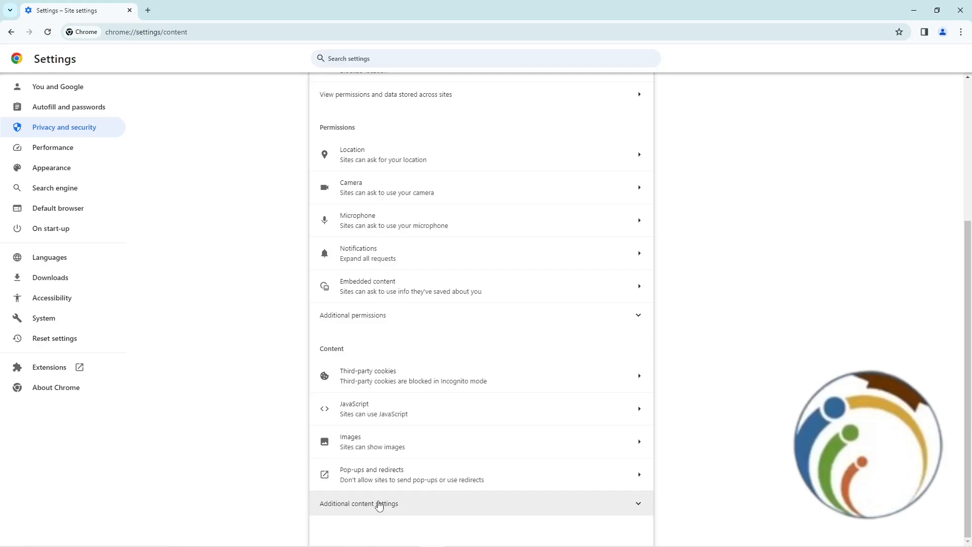
Expand Additional content settings to show sound, intrusive ads, PDF documents and more
click(358, 502)
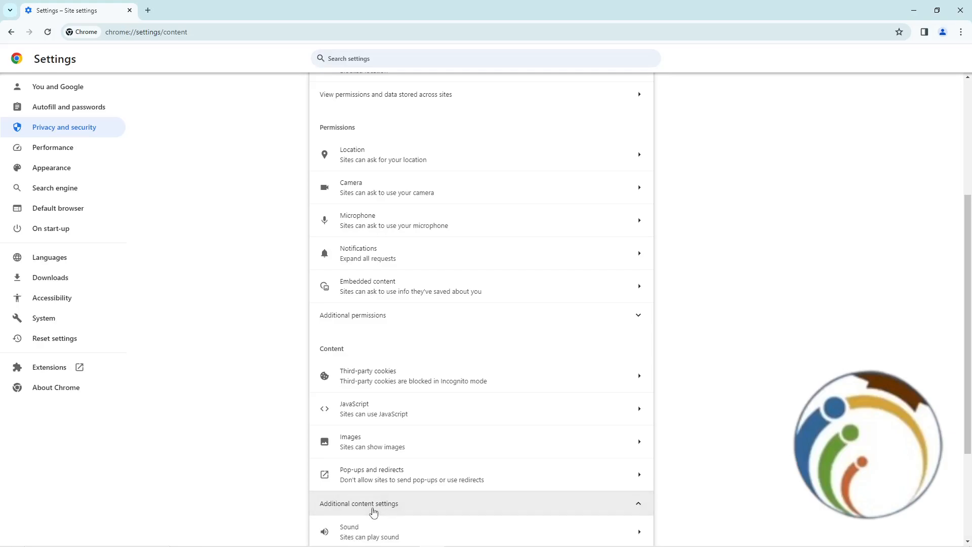
scroll(down, 3)
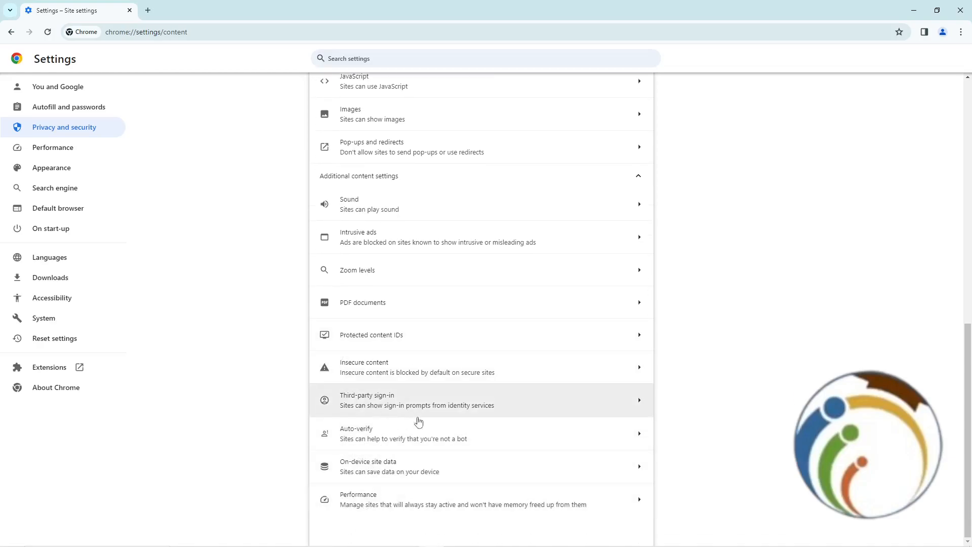
mouse_move(386, 347)
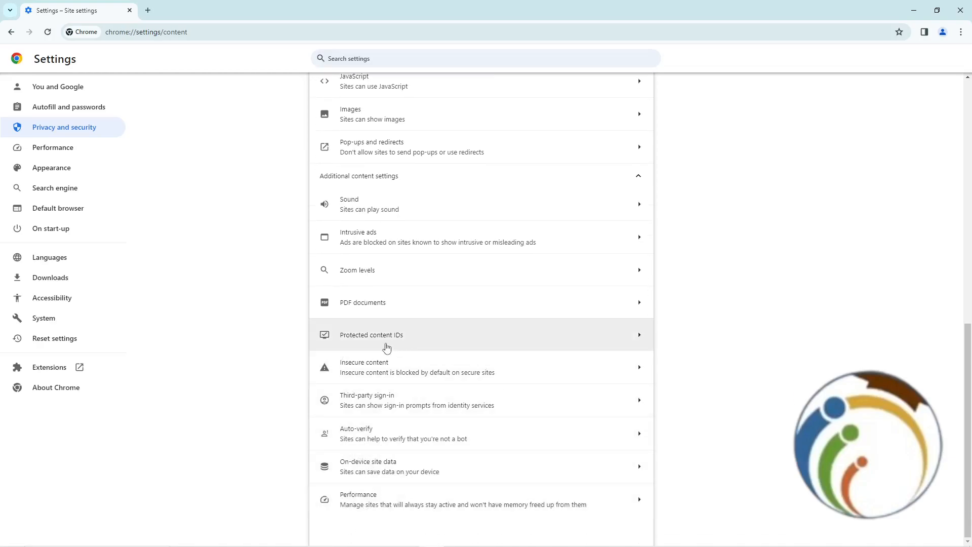
Open the Protected content IDs page from the additional content settings
click(371, 334)
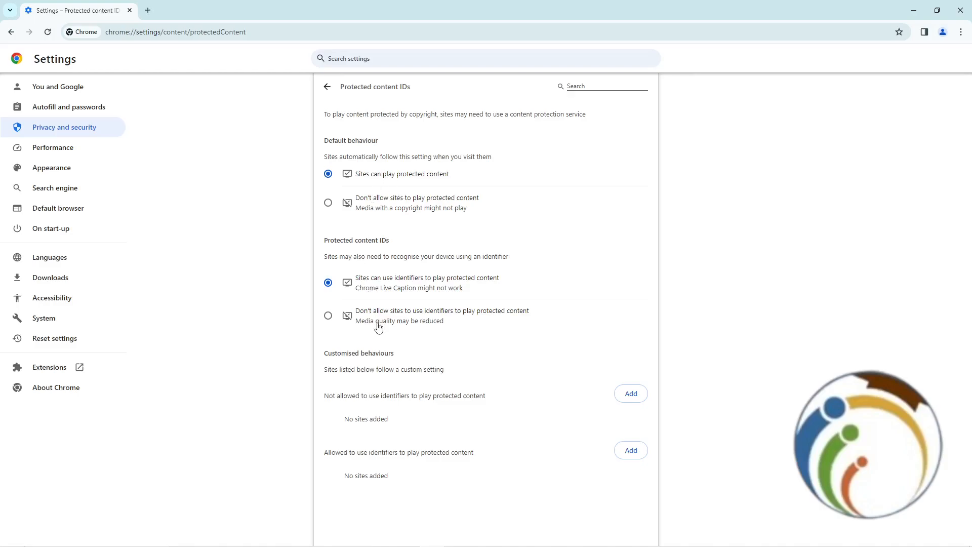
mouse_move(395, 211)
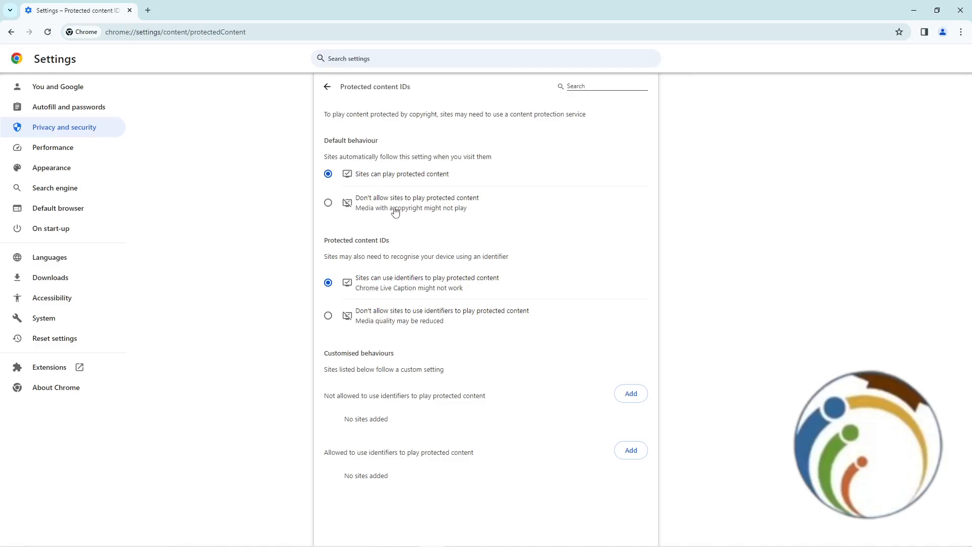